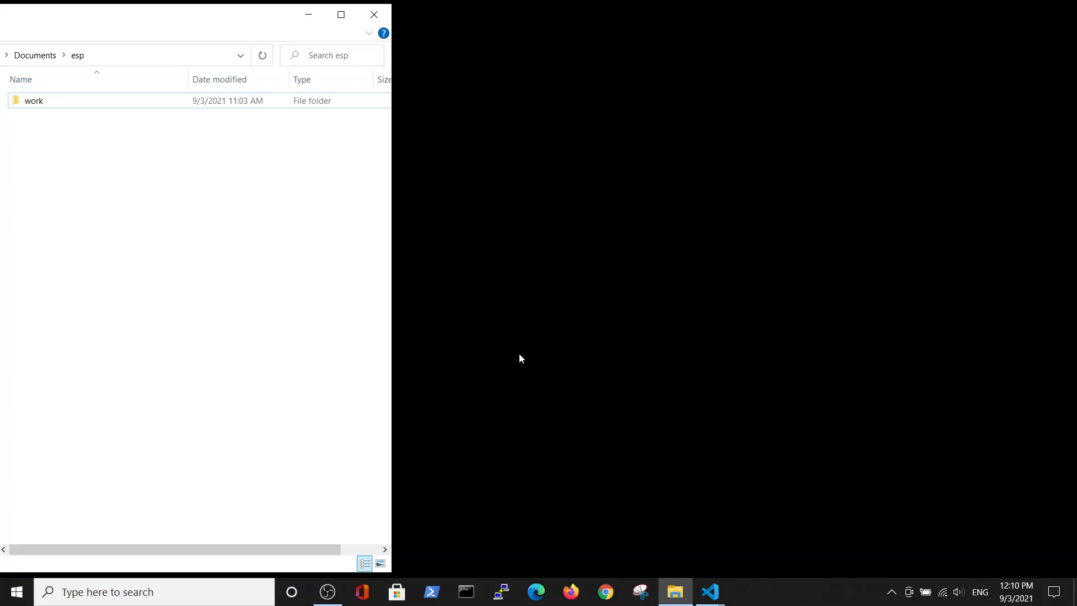
{"action": "mouse_move", "coordinate": [517, 360]}
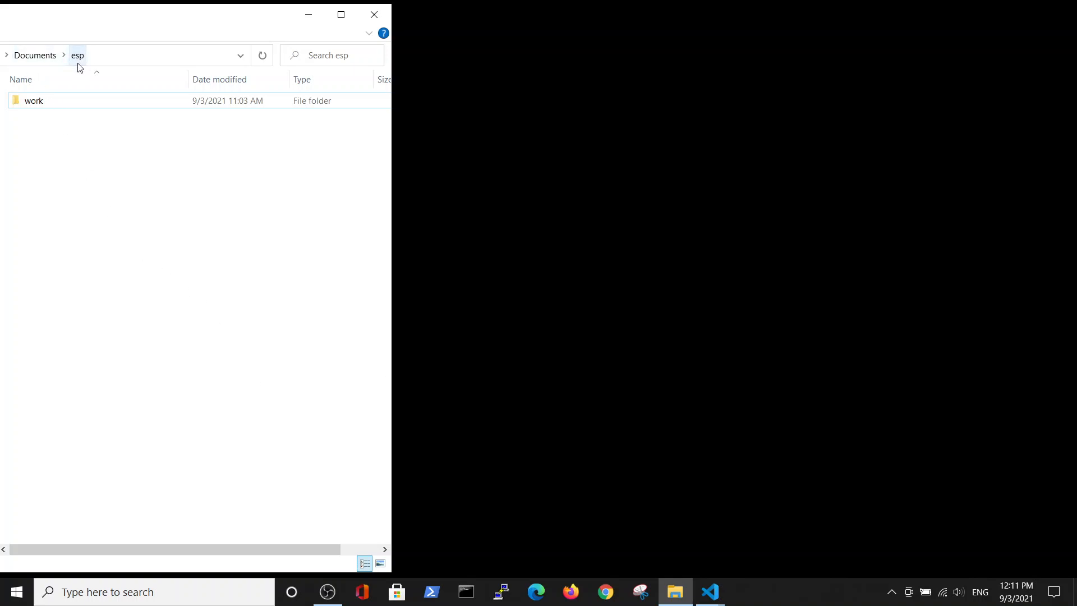
Show the installed extensions, including Espressif IDF, then bring up the ESP-IDF setup page
{"action": "left_click", "coordinate": [33, 100]}
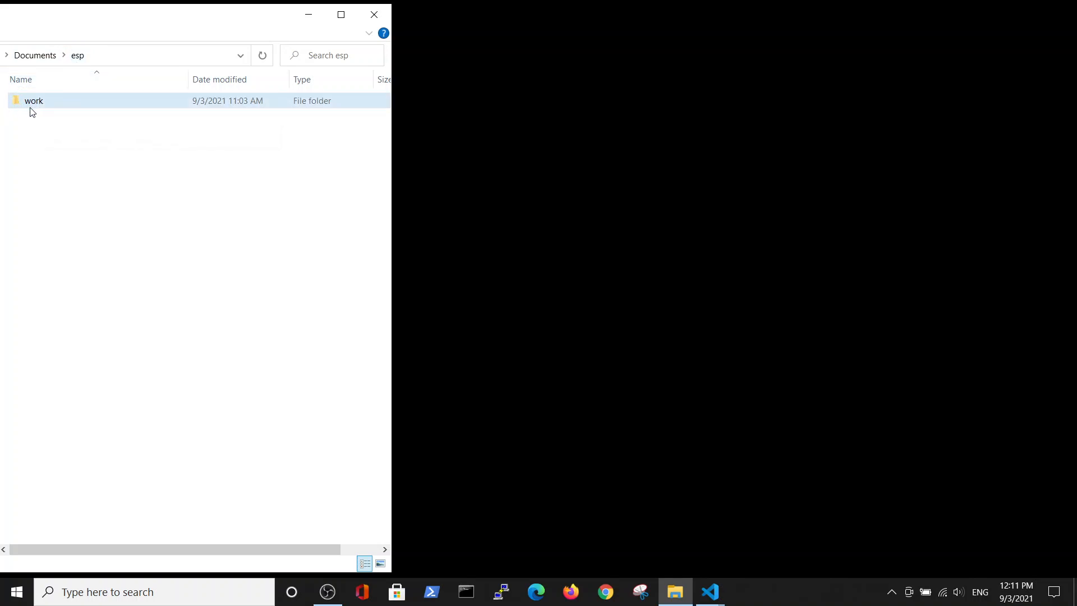
{"action": "mouse_move", "coordinate": [37, 104]}
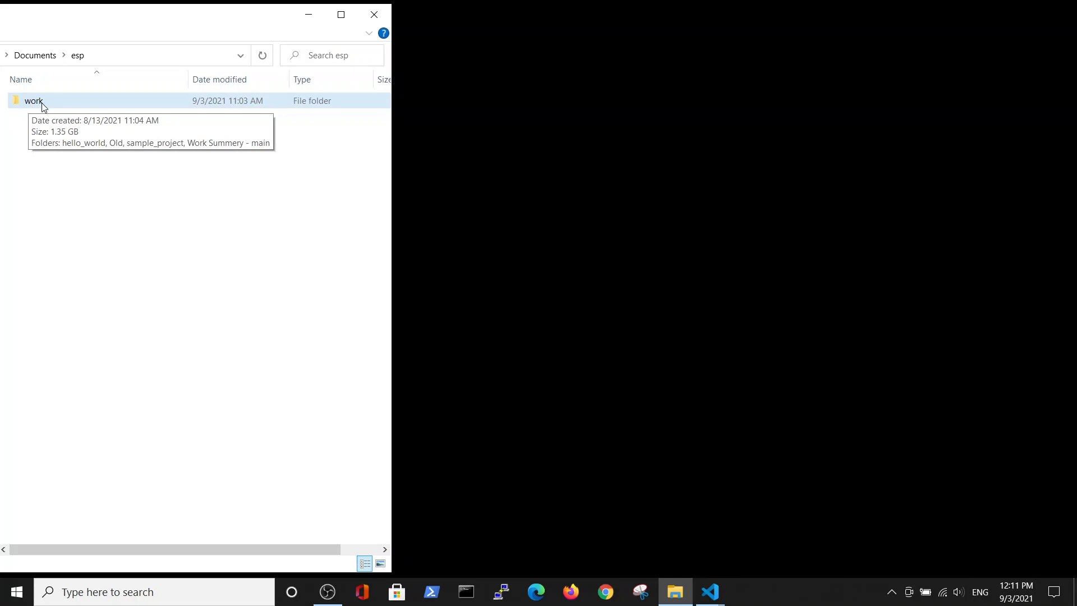
{"action": "mouse_move", "coordinate": [310, 432]}
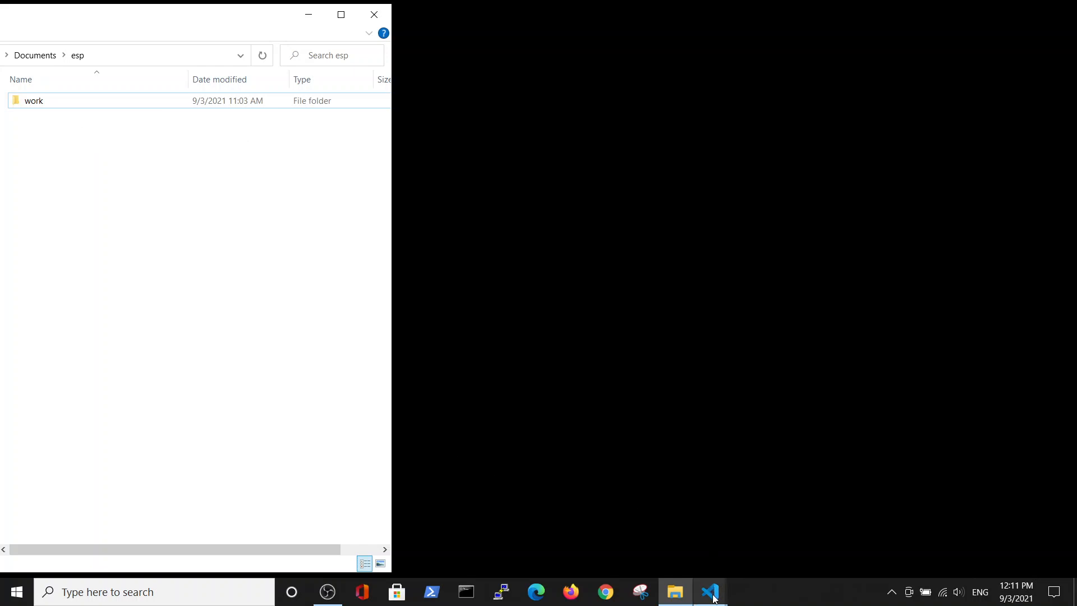
{"action": "mouse_move", "coordinate": [711, 591]}
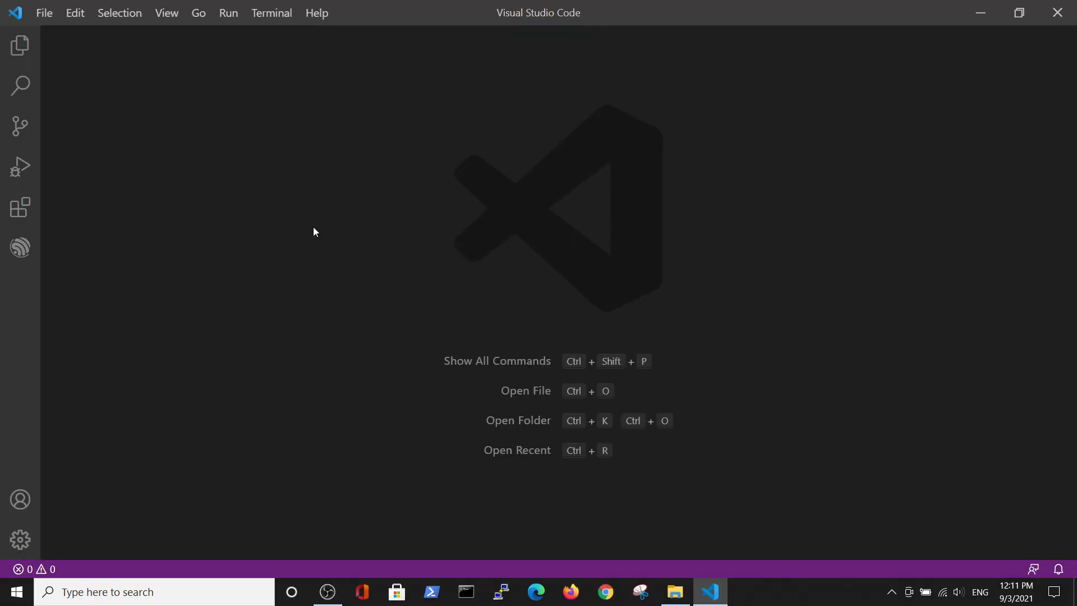
{"action": "mouse_move", "coordinate": [100, 272]}
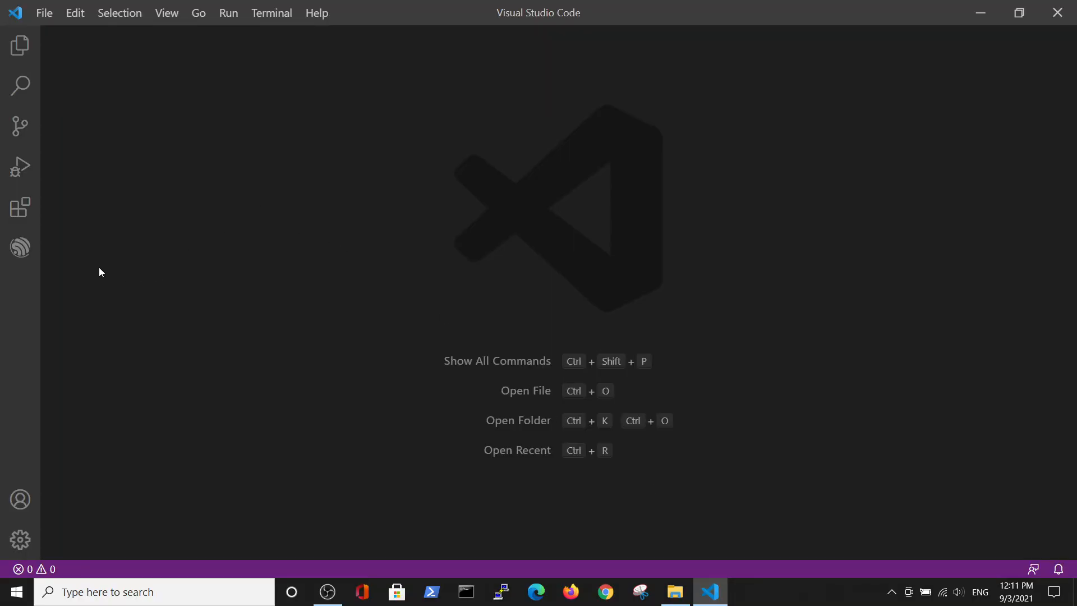
{"action": "mouse_move", "coordinate": [20, 248]}
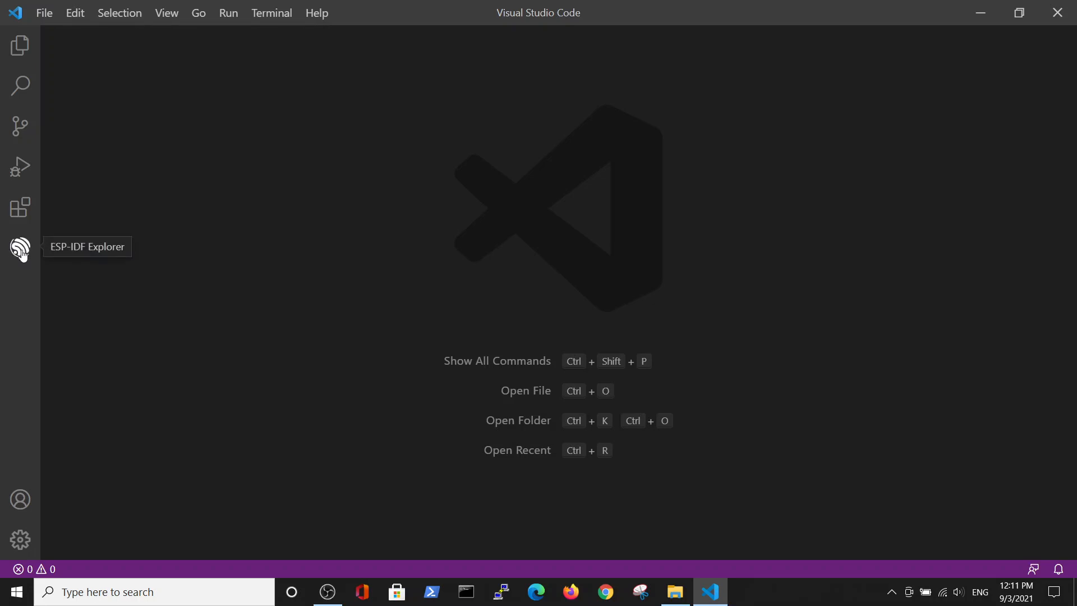
{"action": "left_click", "coordinate": [21, 208]}
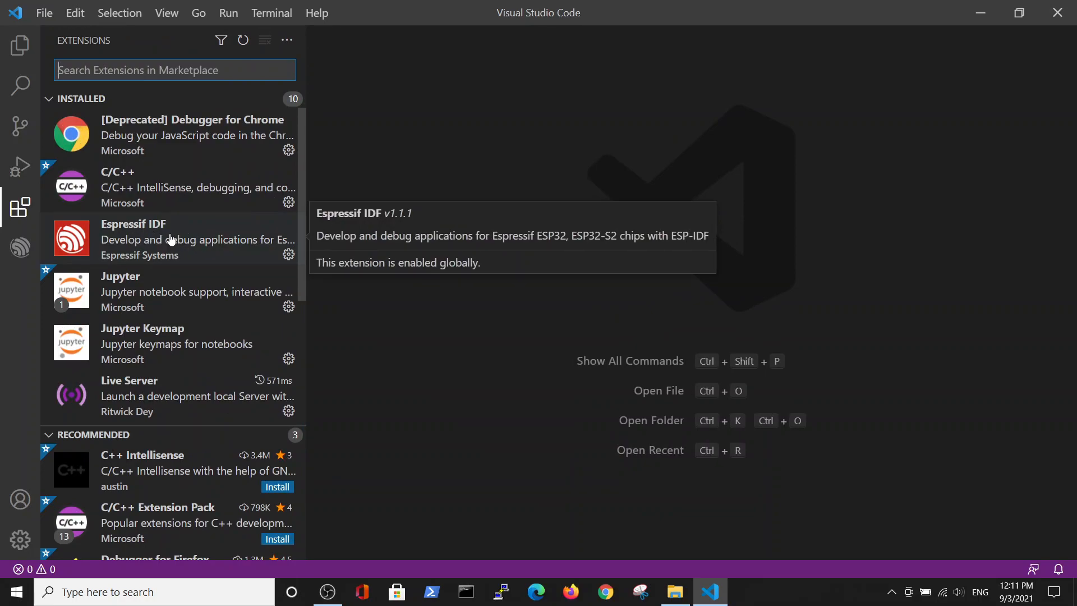
{"action": "mouse_move", "coordinate": [79, 241]}
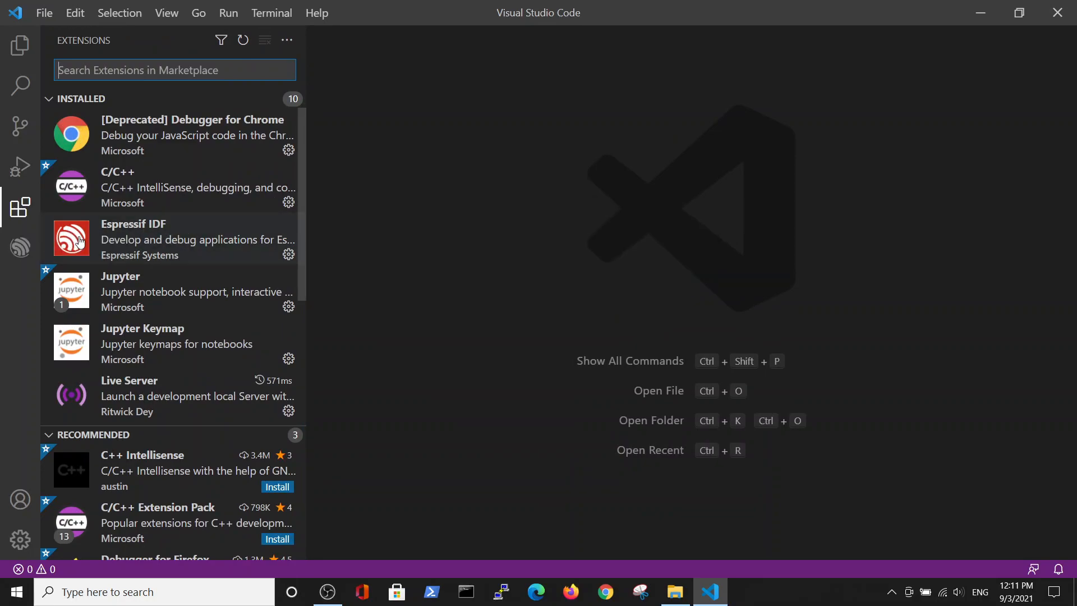
{"action": "mouse_move", "coordinate": [133, 247]}
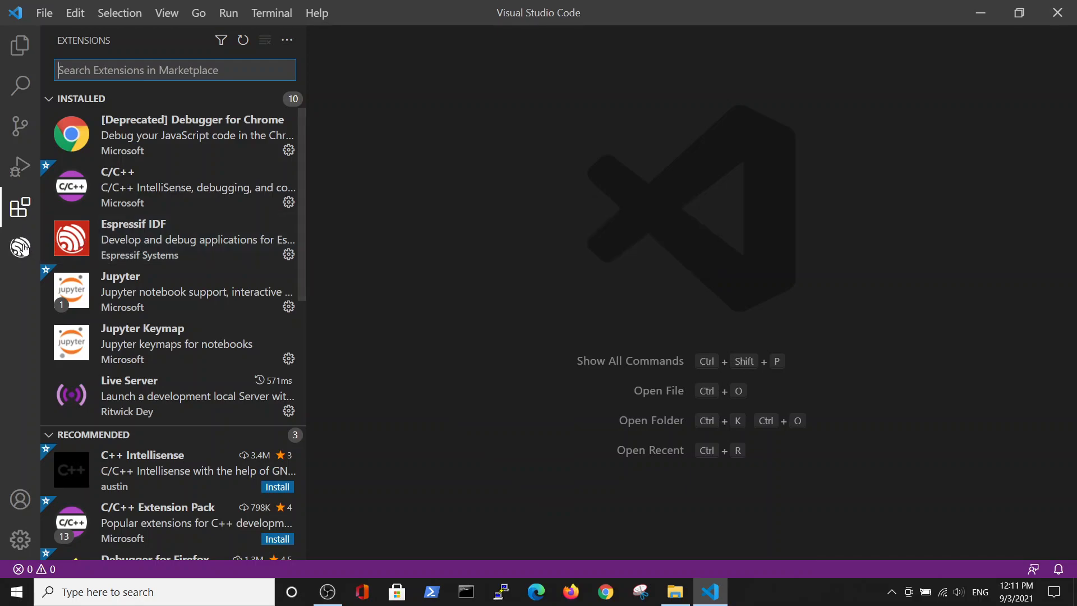
{"action": "left_click", "coordinate": [20, 247]}
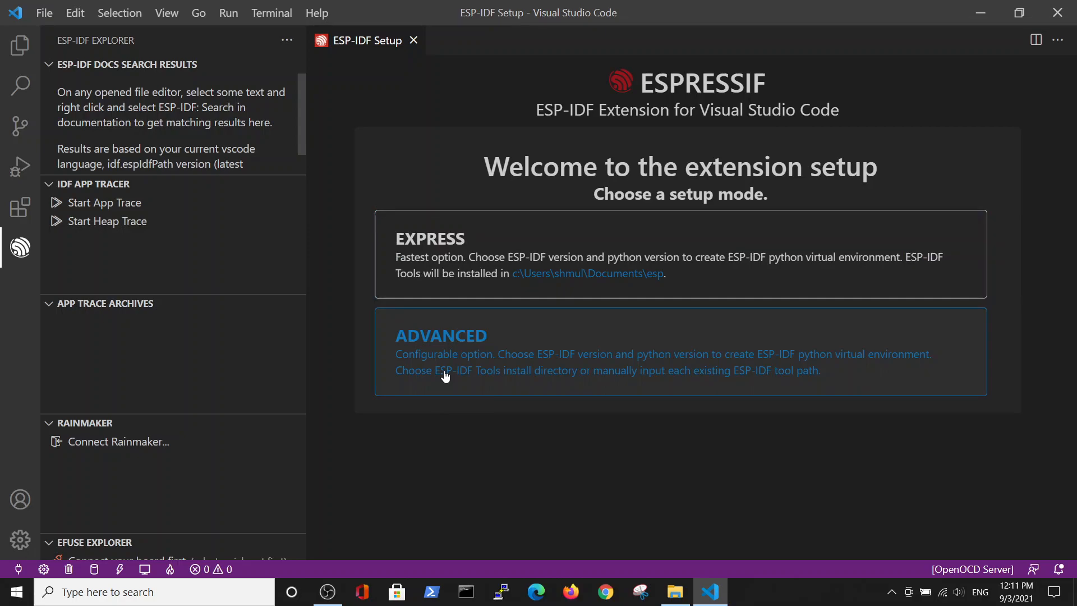
{"action": "mouse_move", "coordinate": [419, 374]}
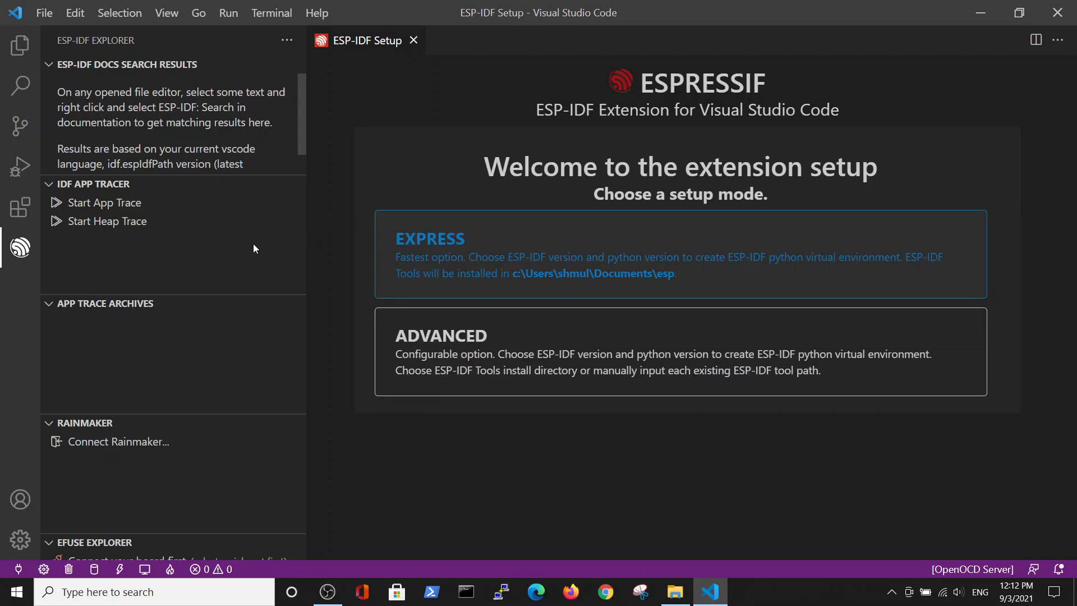
Choose the Express mode on the ESP-IDF Setup page
{"action": "left_click", "coordinate": [20, 247]}
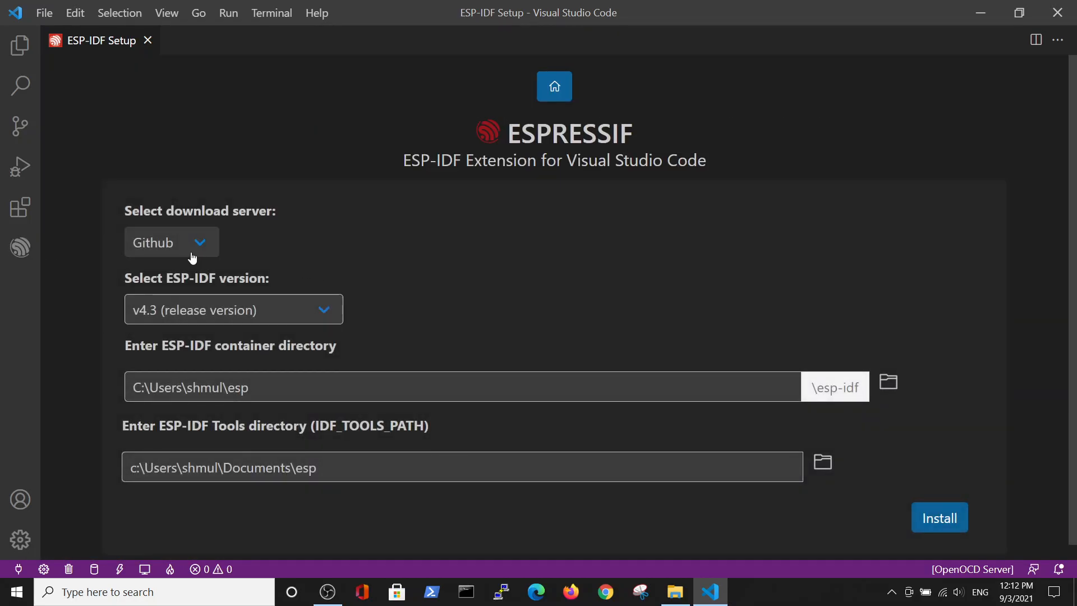
{"action": "mouse_move", "coordinate": [142, 266]}
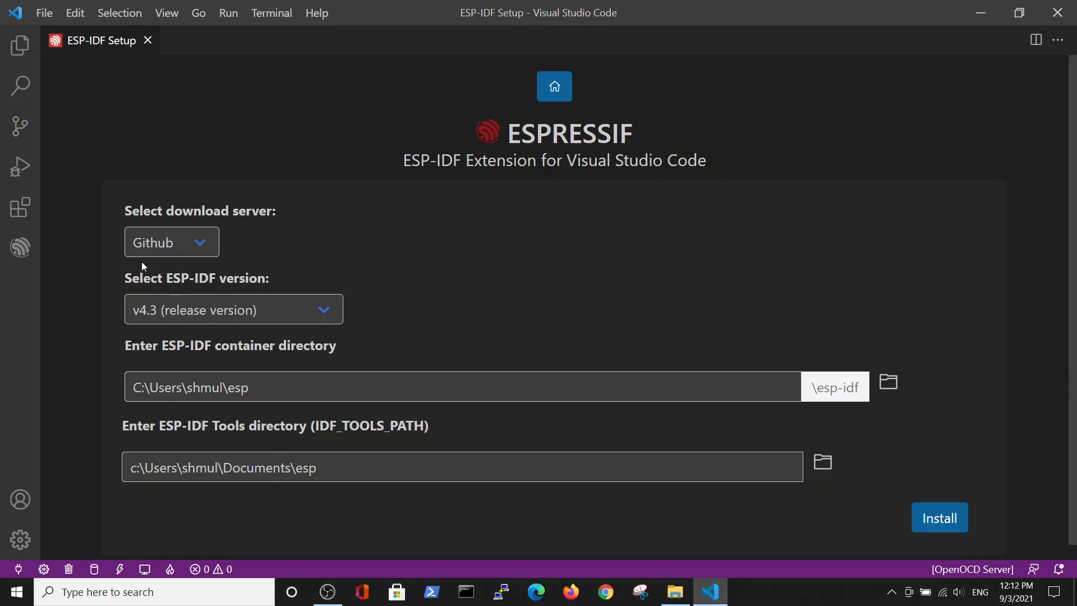
{"action": "mouse_move", "coordinate": [183, 337]}
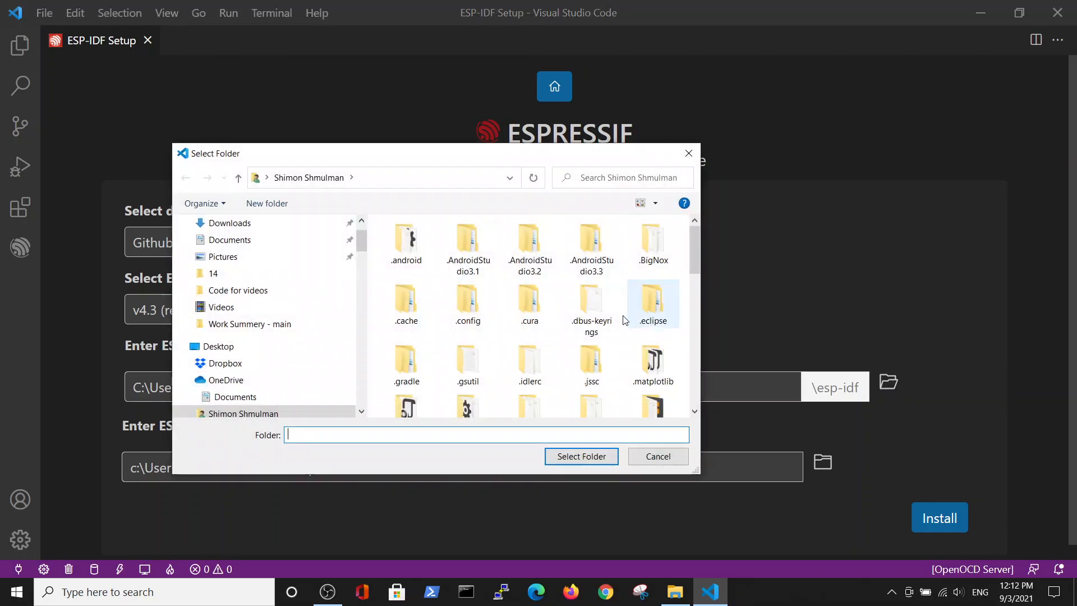
Point the ESP-IDF container directory at Documents\esp
{"action": "left_click", "coordinate": [234, 407]}
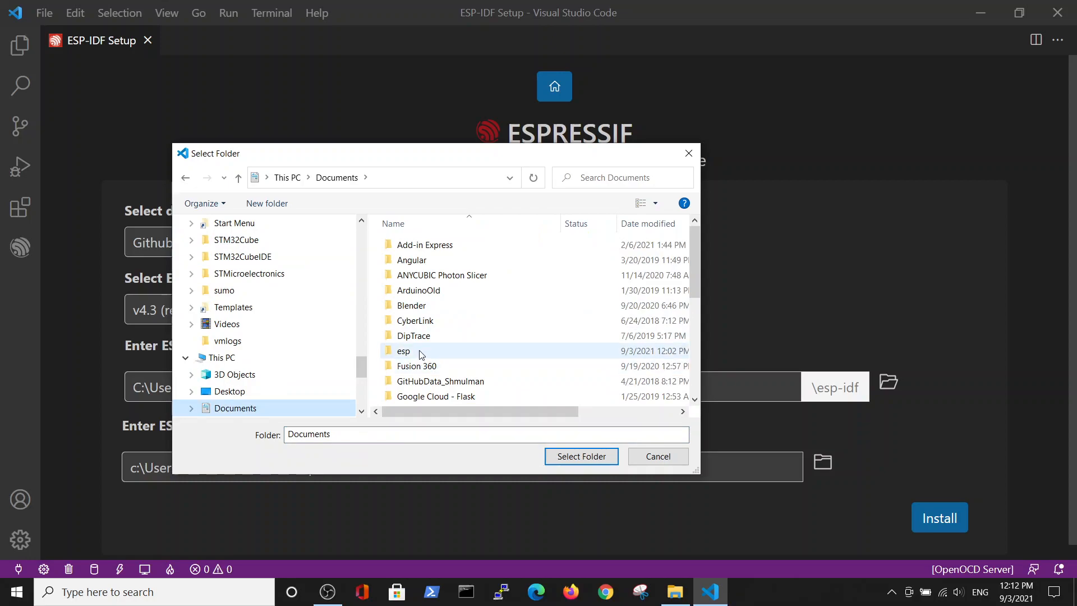
{"action": "left_click", "coordinate": [404, 351]}
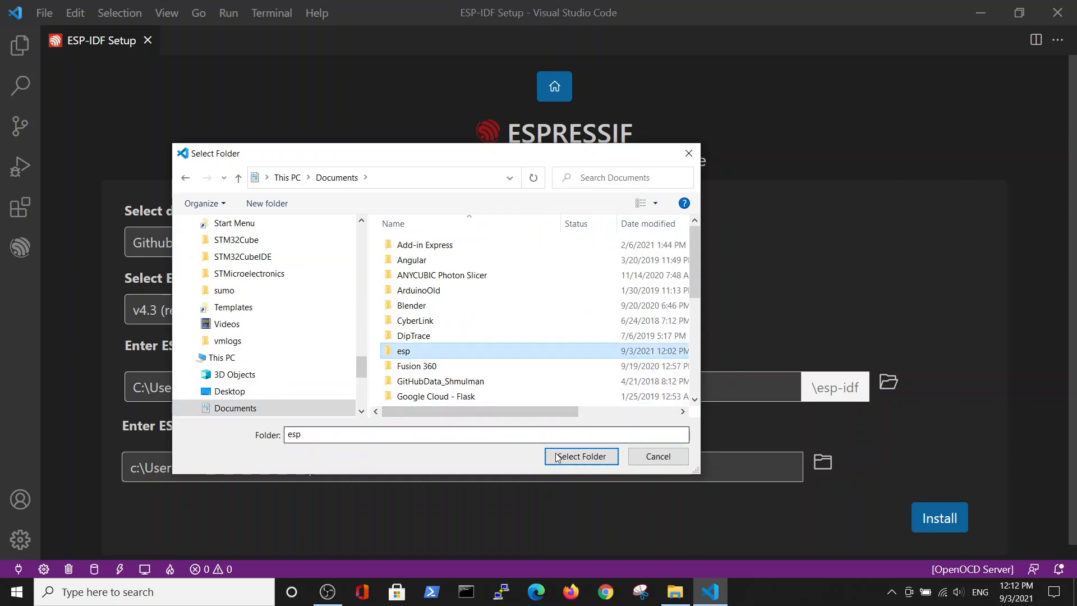
{"action": "left_click", "coordinate": [580, 456]}
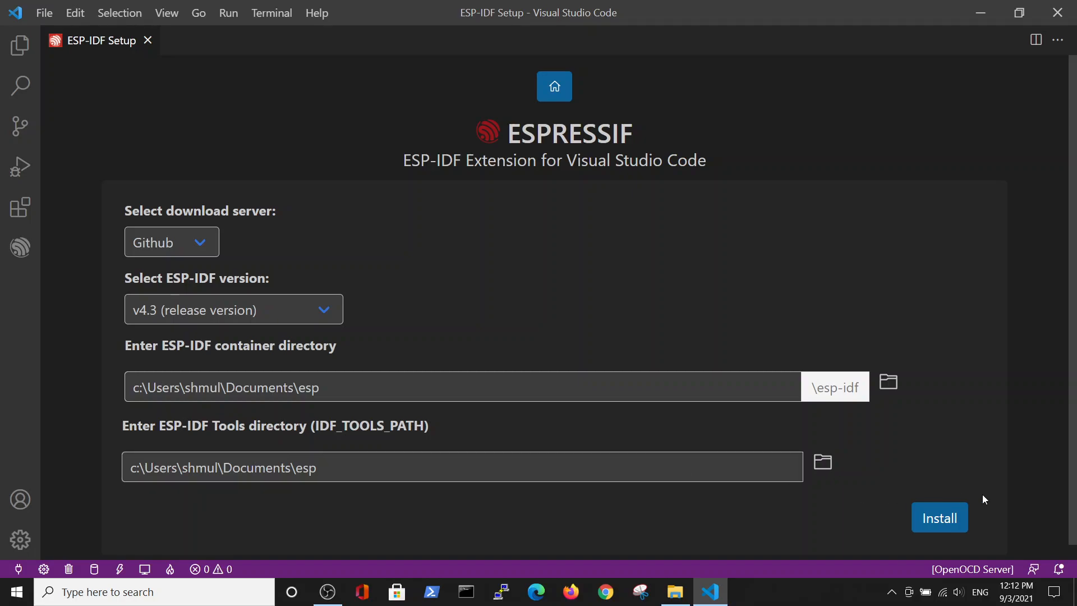
{"action": "mouse_move", "coordinate": [952, 523]}
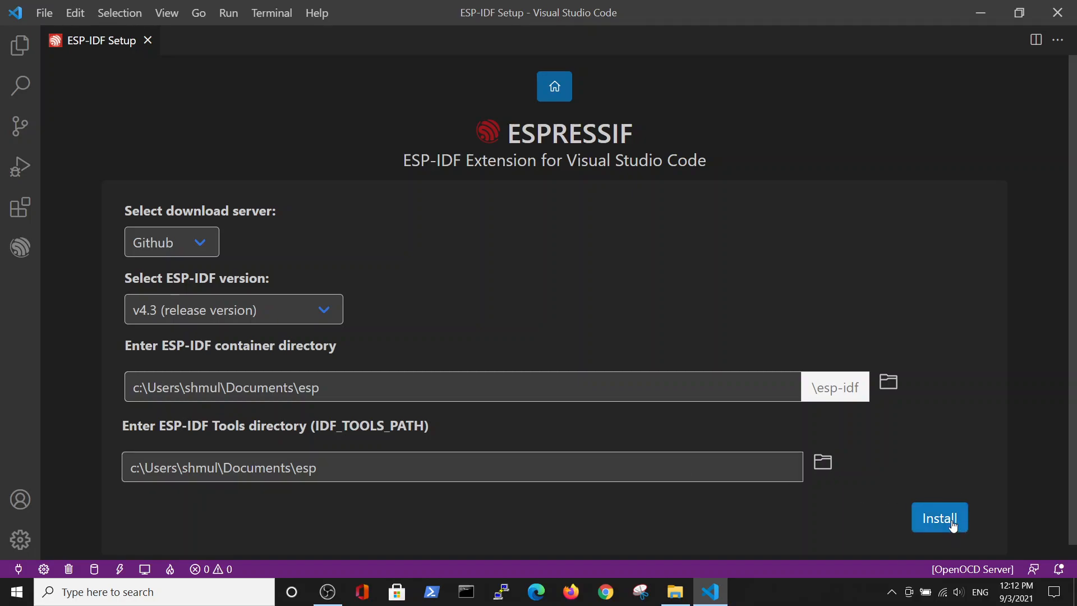
Install ESP-IDF v4.3 so prerequisites like Git and Python begin downloading
{"action": "left_click", "coordinate": [939, 517]}
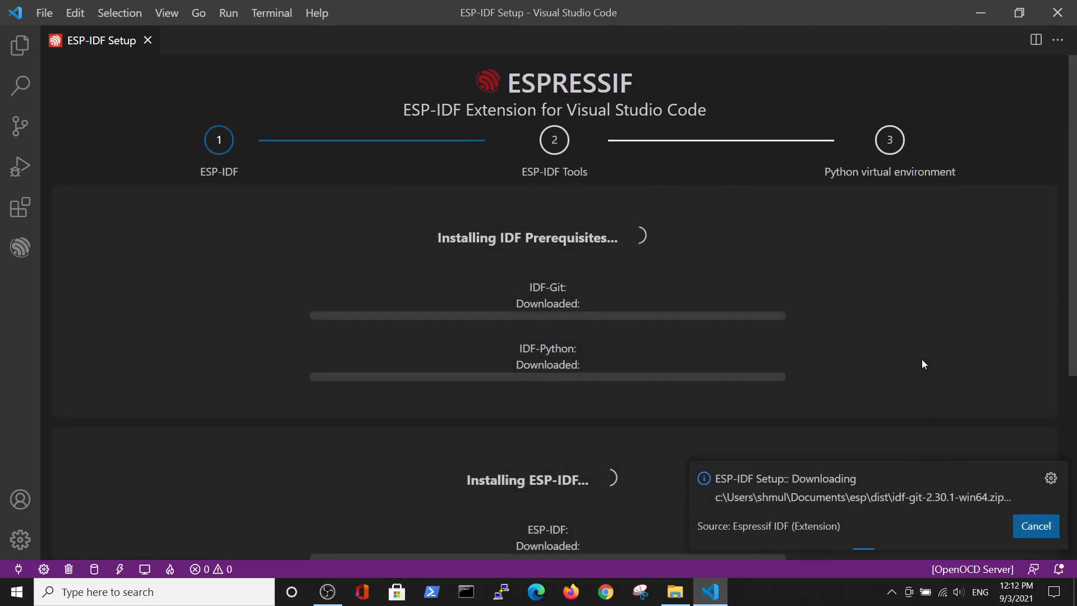